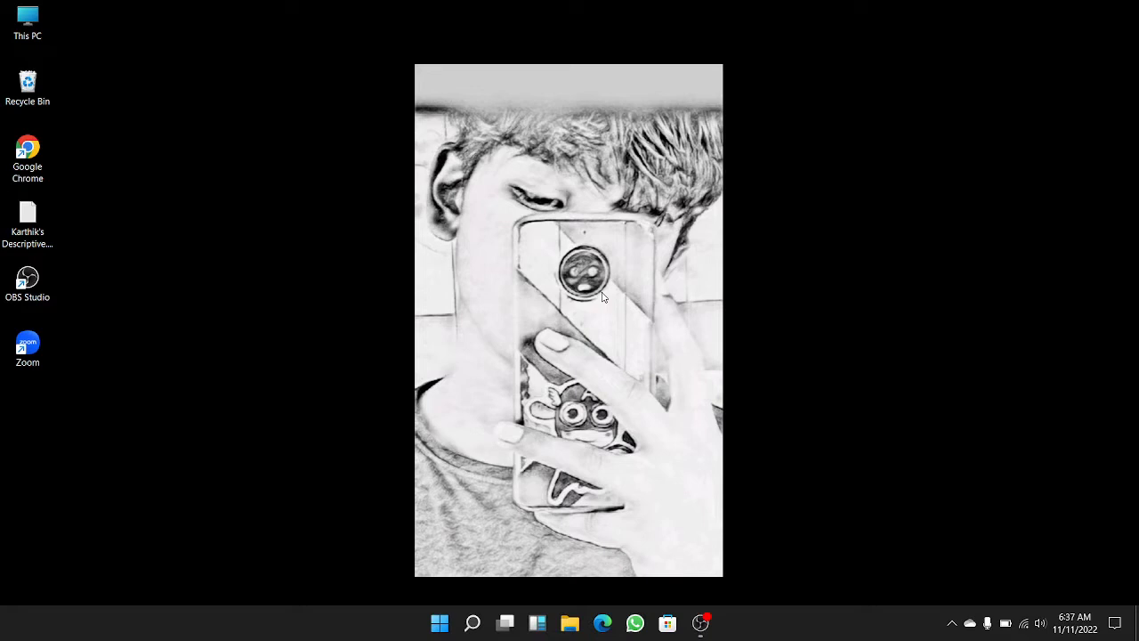
mouse_move(197, 174)
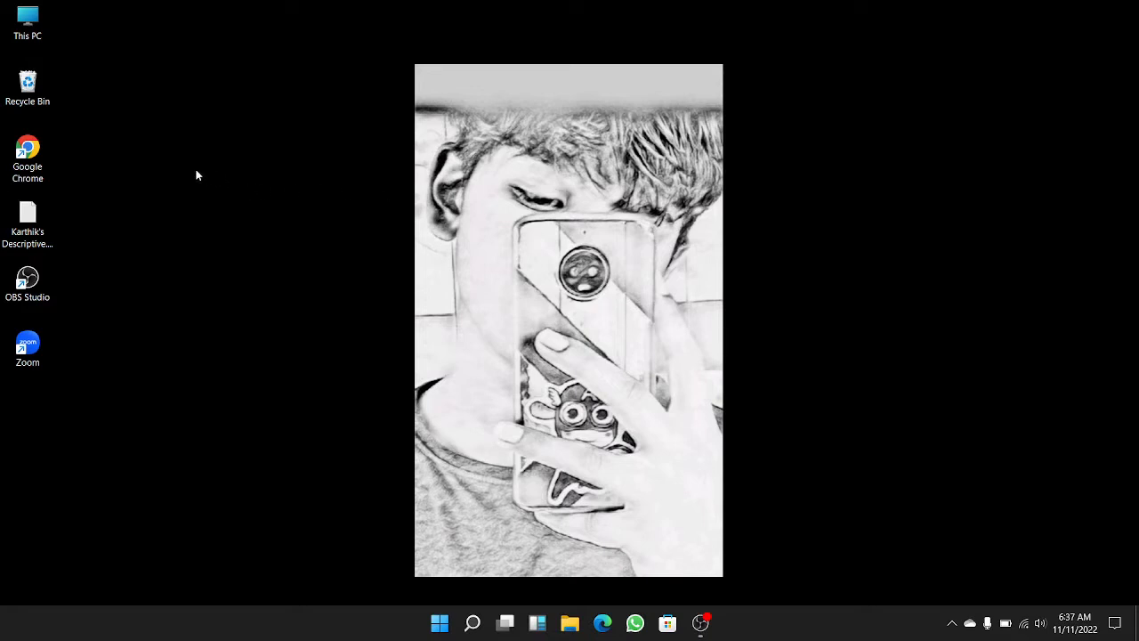
mouse_move(28, 148)
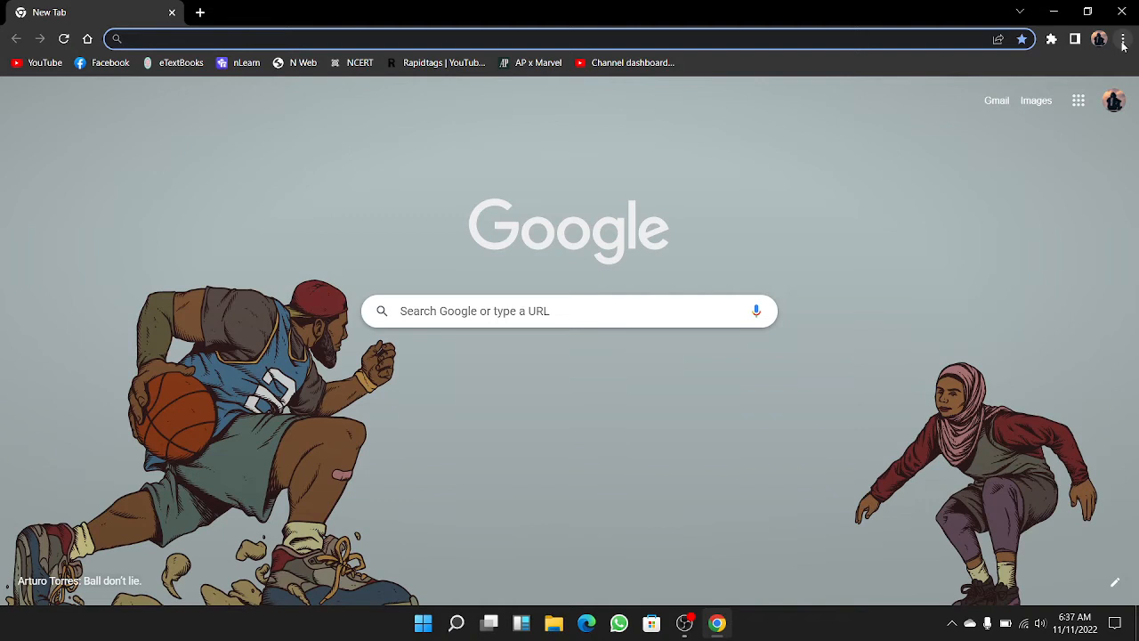
Go to Chrome's Settings page via the three-dot browser menu
left_click(1122, 39)
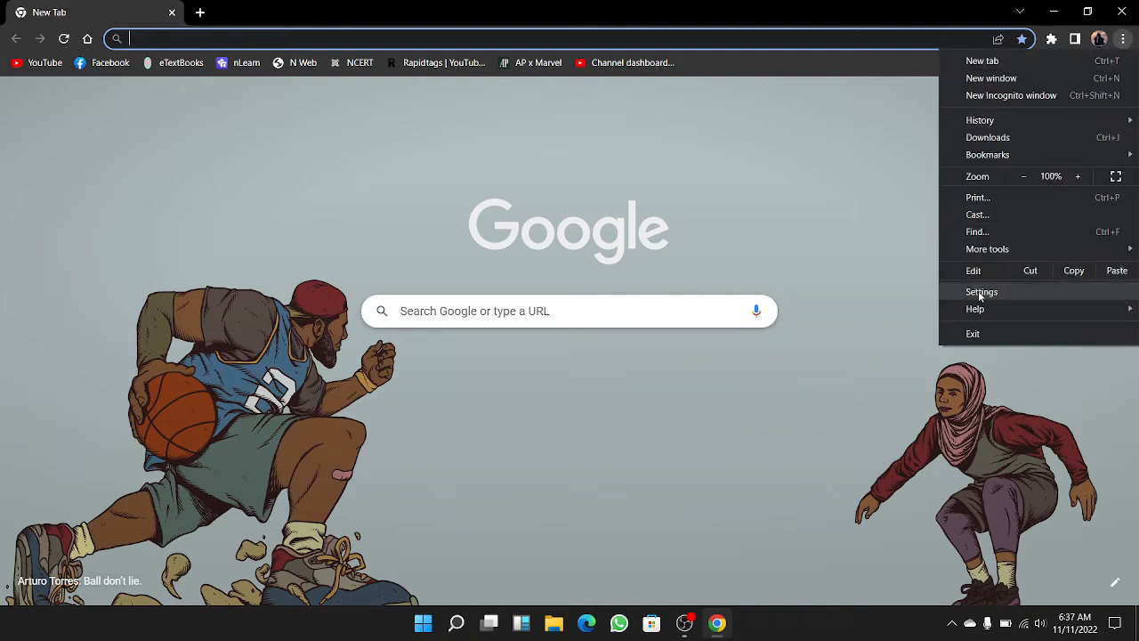
left_click(982, 292)
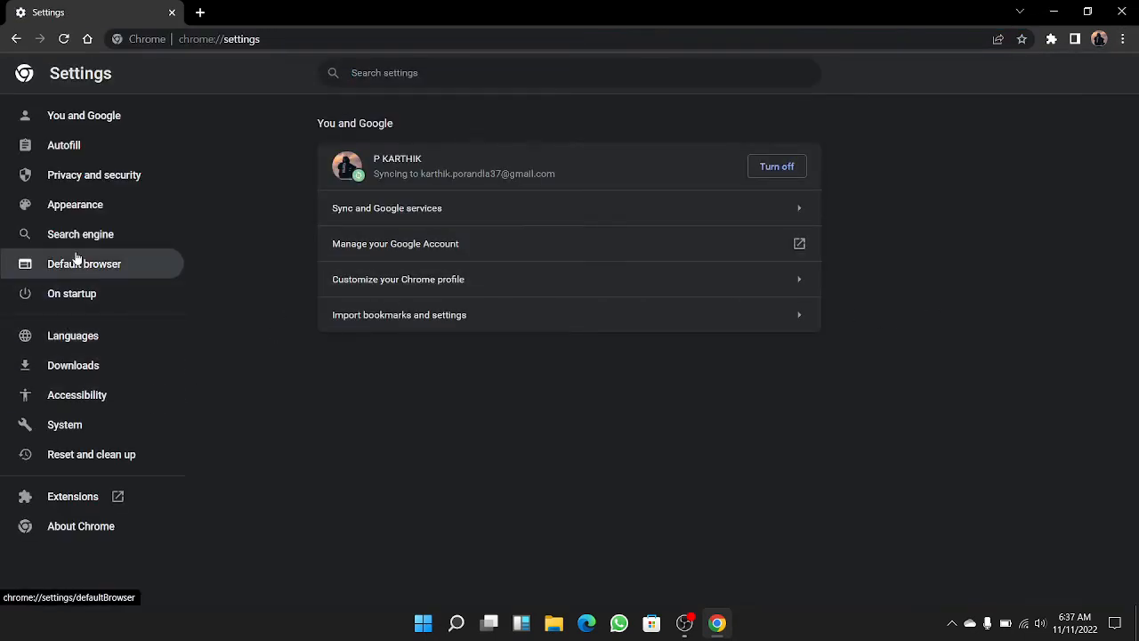
mouse_move(80, 235)
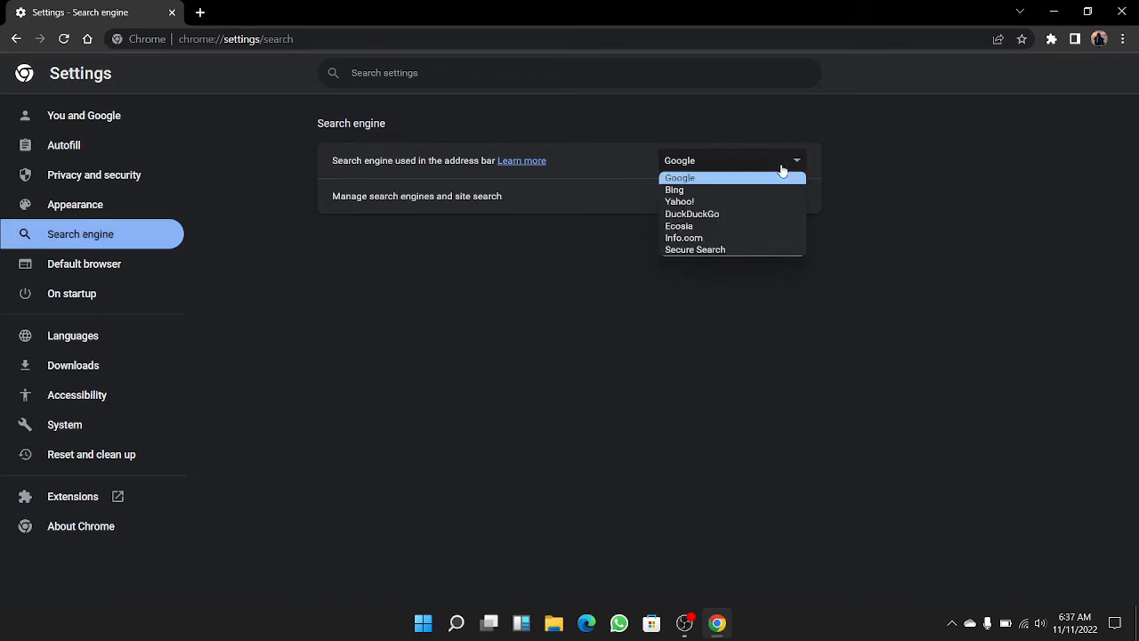
mouse_move(738, 183)
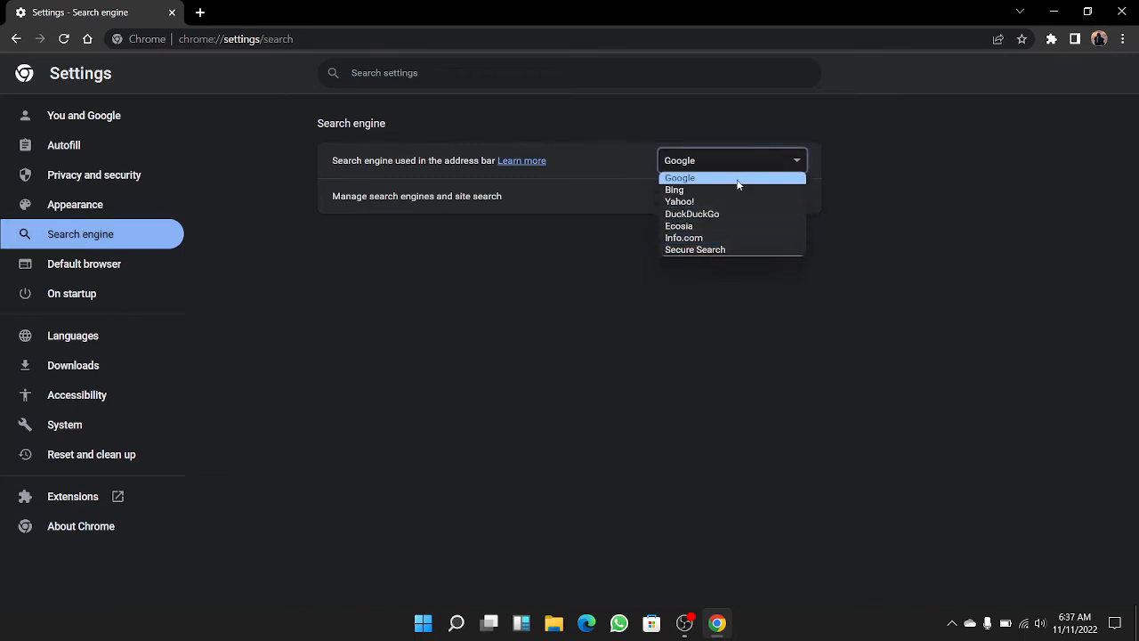